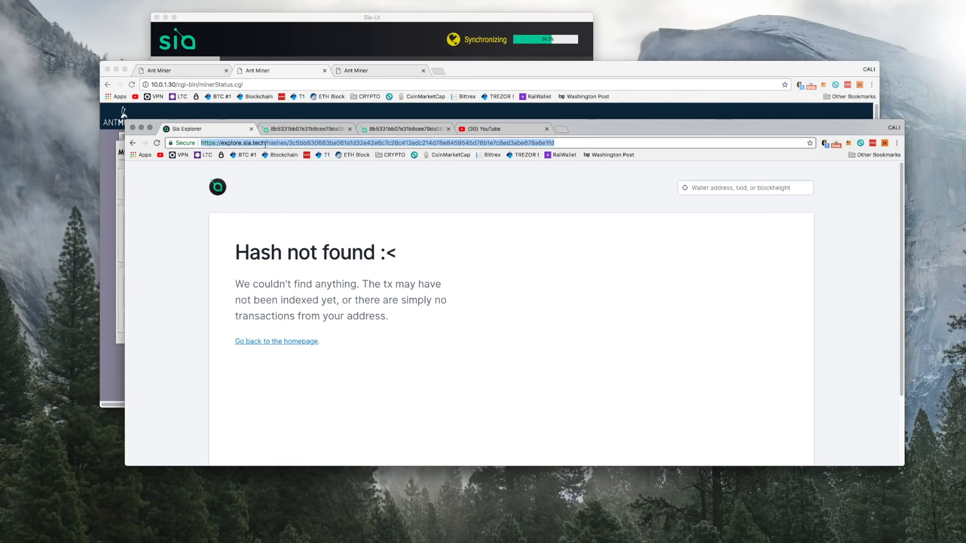
- Search Google for SiaMining and go to the pool's website from the results
text(shapeshift.io)
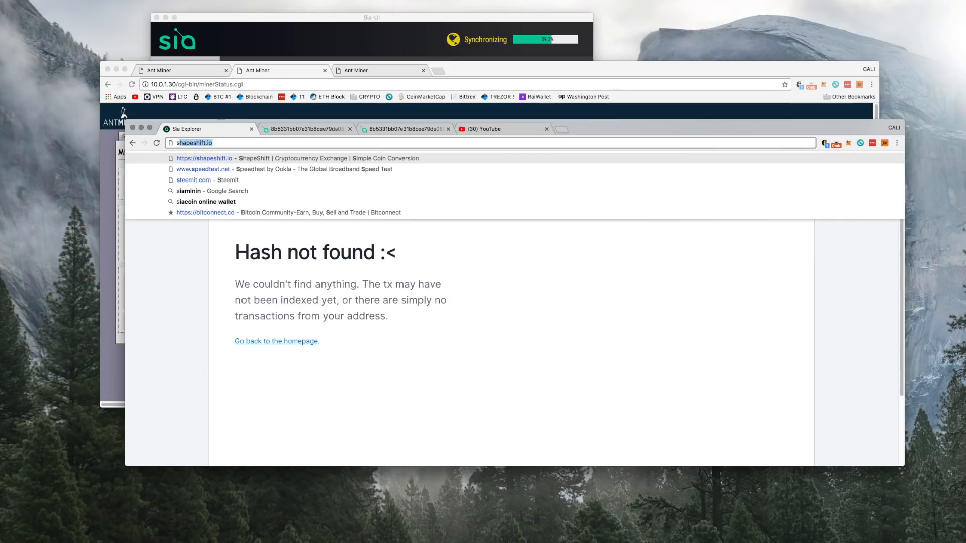
click(201, 190)
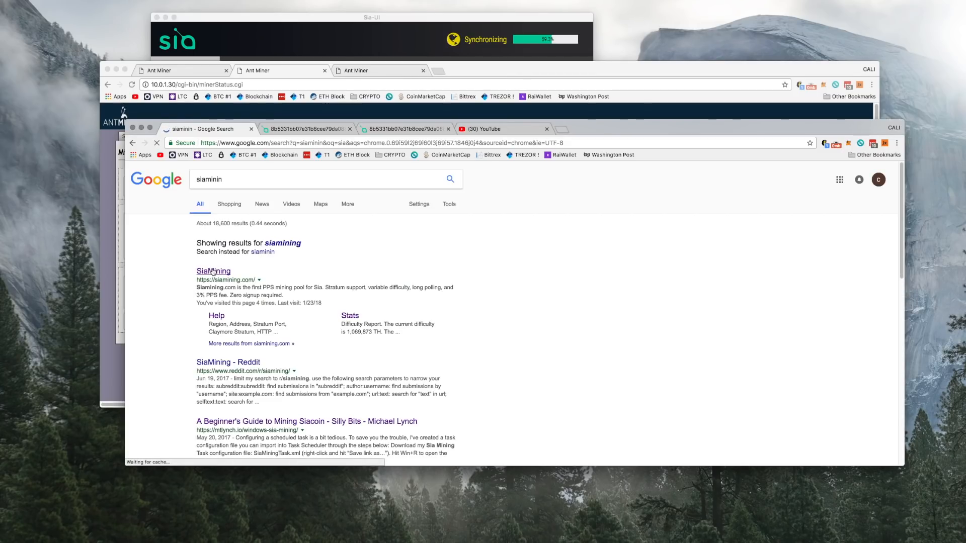
click(212, 271)
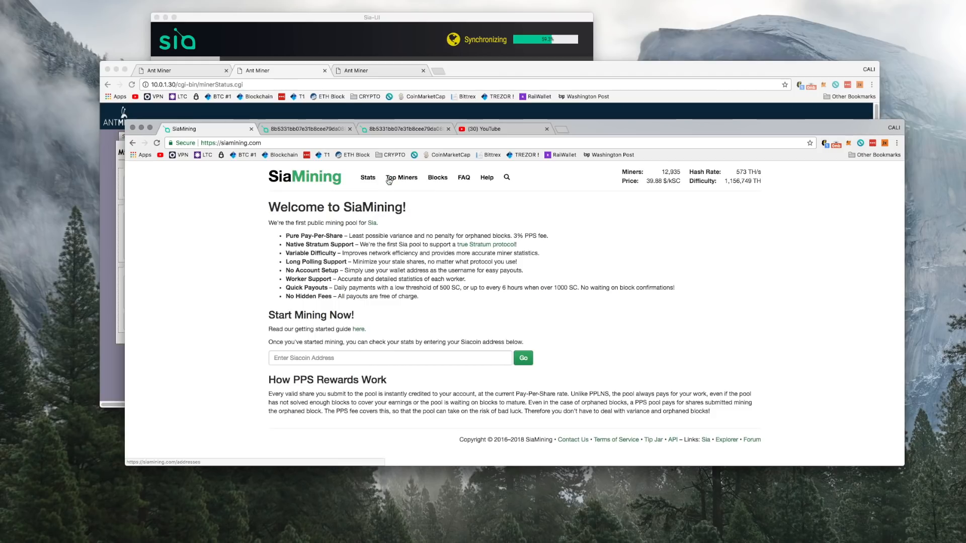
mouse_move(486, 178)
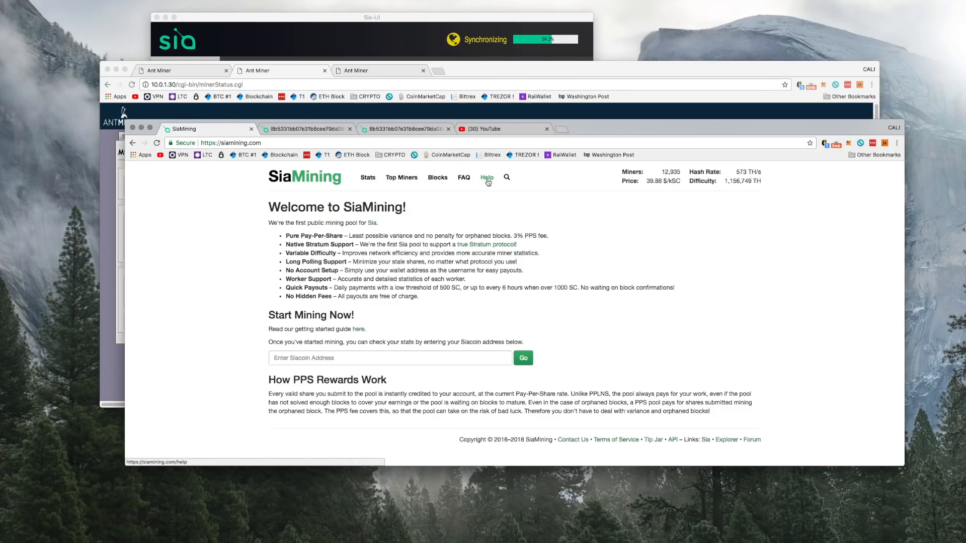
- Show SiaMining's Help page with regional server addresses and Stratum ports
click(487, 178)
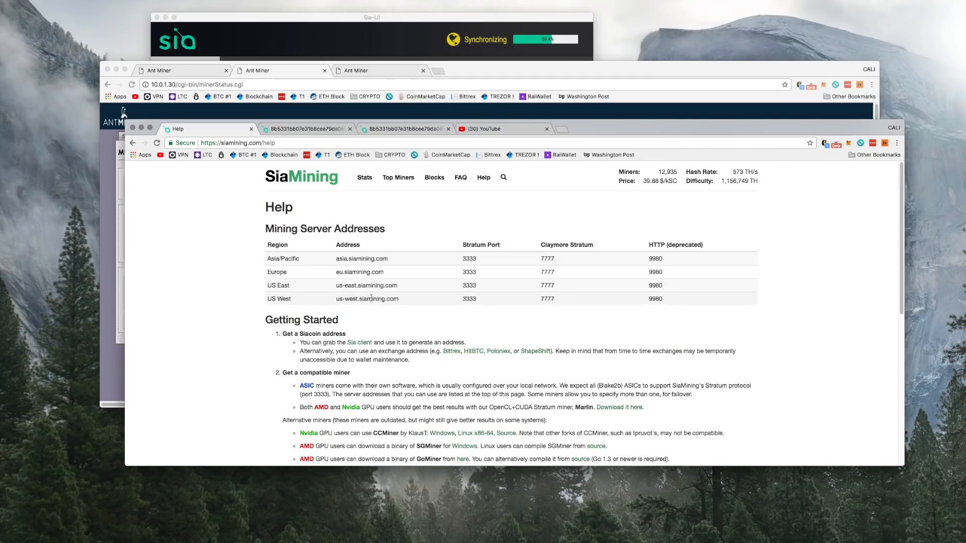
mouse_move(478, 295)
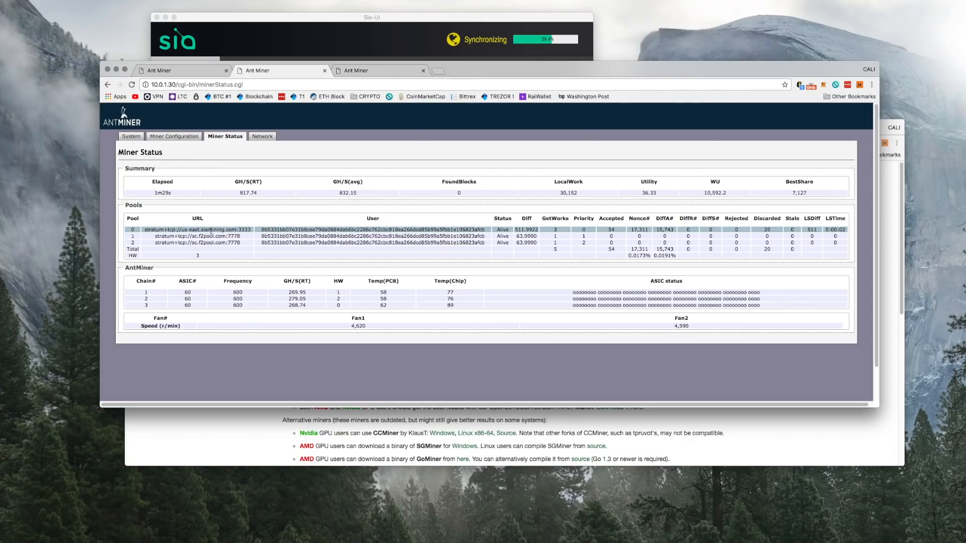
- Show the Antminer pool configuration with Pool 1 set to us-east.siamining.com:3333
click(175, 137)
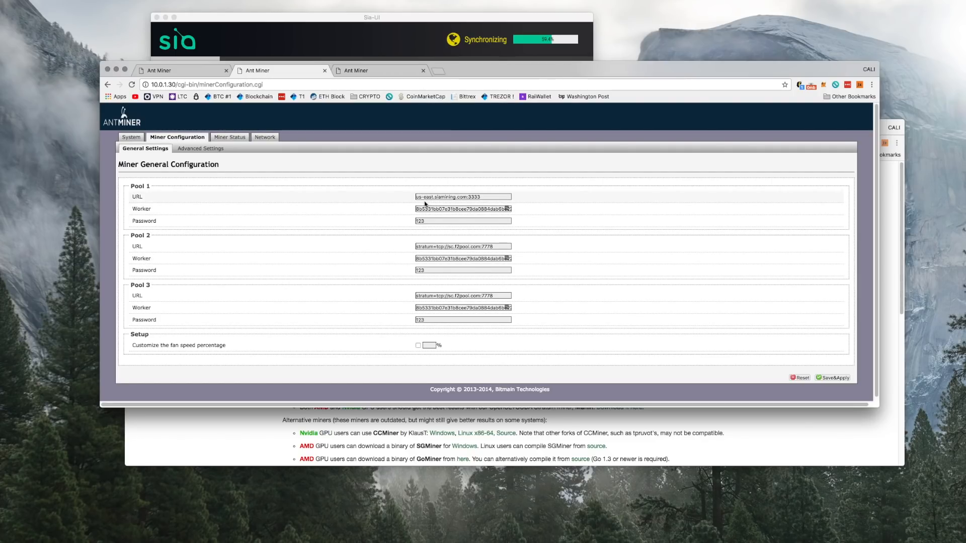
mouse_move(748, 420)
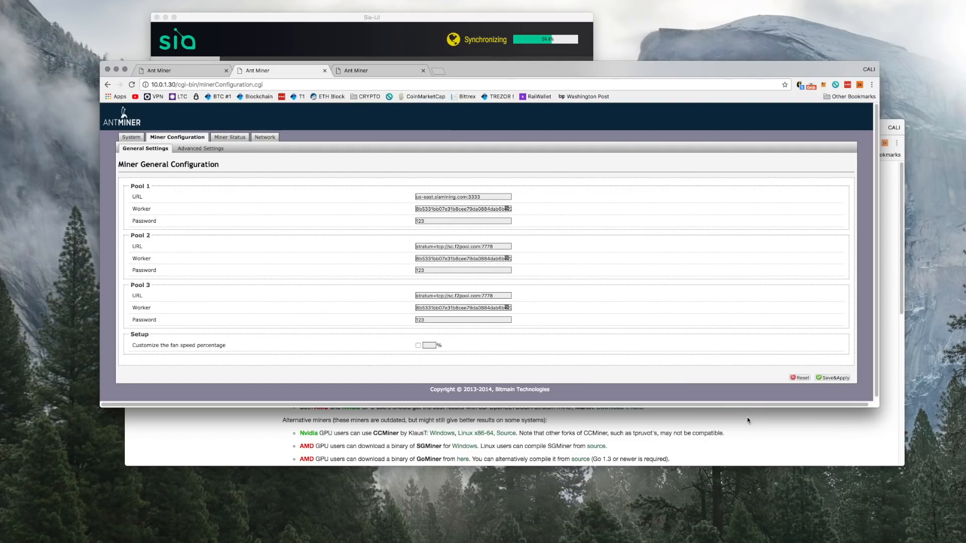
triple_click(463, 208)
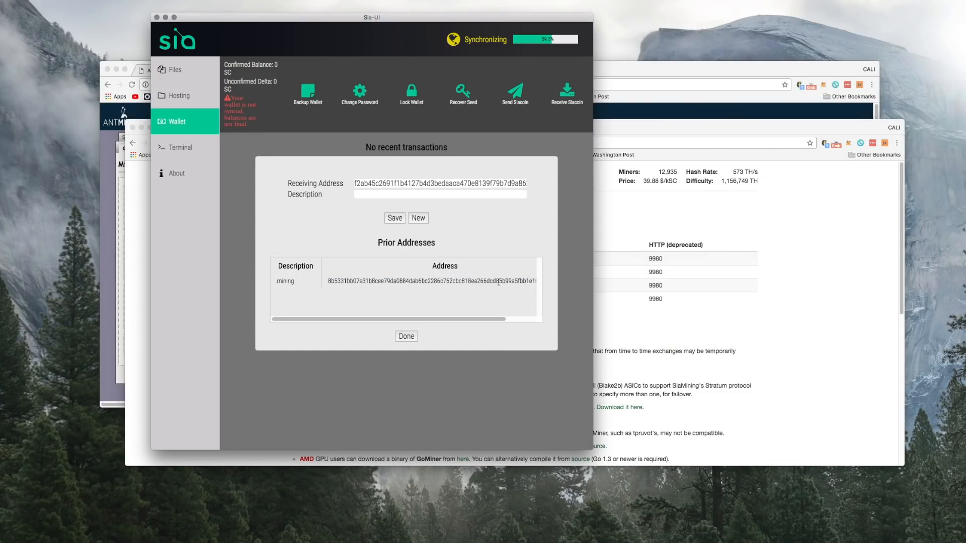
- Reveal the full prior wallet address labeled mining in Sia-UI's receiving addresses
scroll(right, 3)
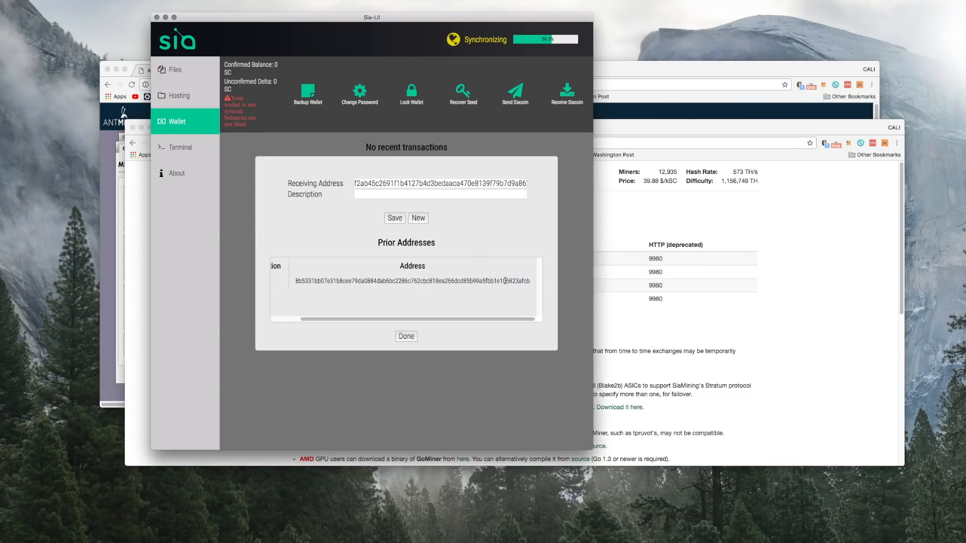
click(405, 336)
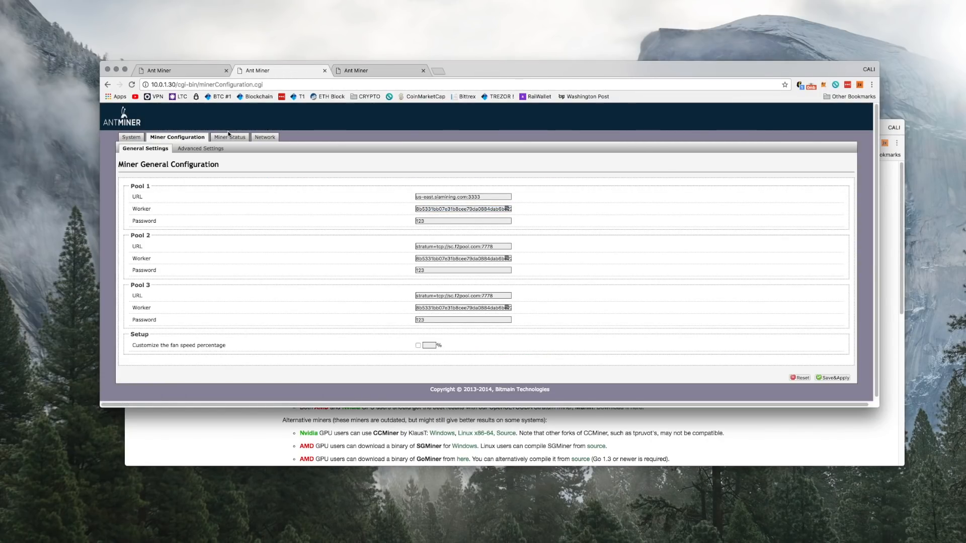
- Show and reload the Antminer Miner Status page with its summary and pool tables
click(225, 136)
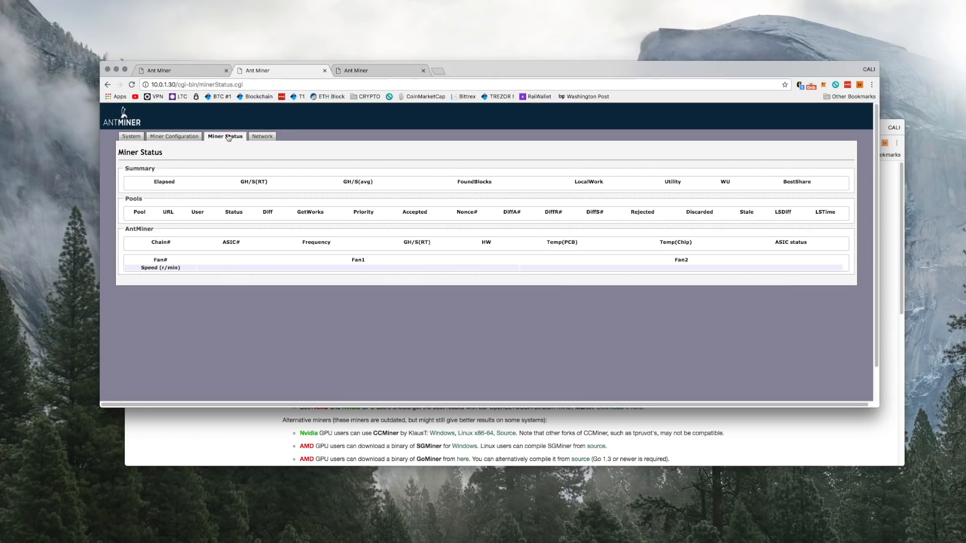
click(225, 136)
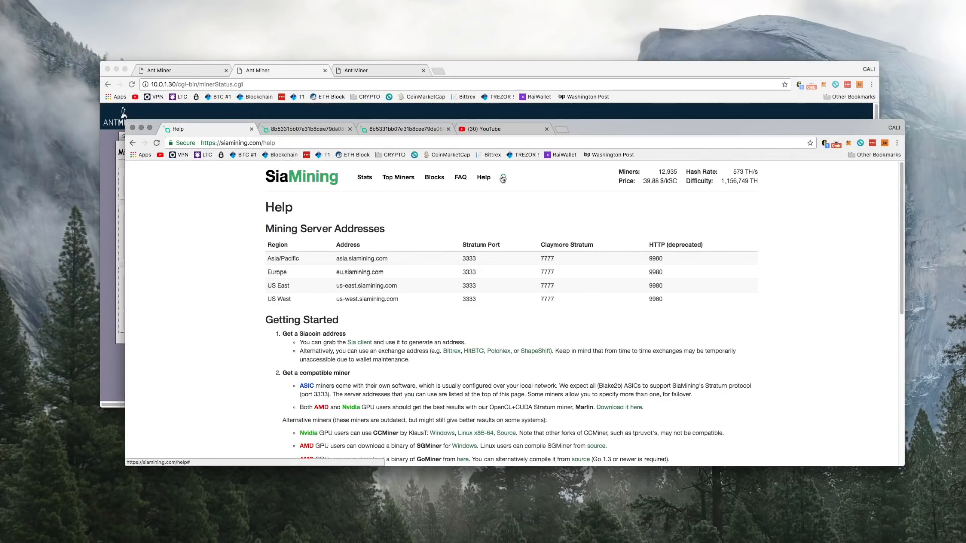
- Paste the copied wallet address into SiaMining's View Address lookup
right_click(373, 212)
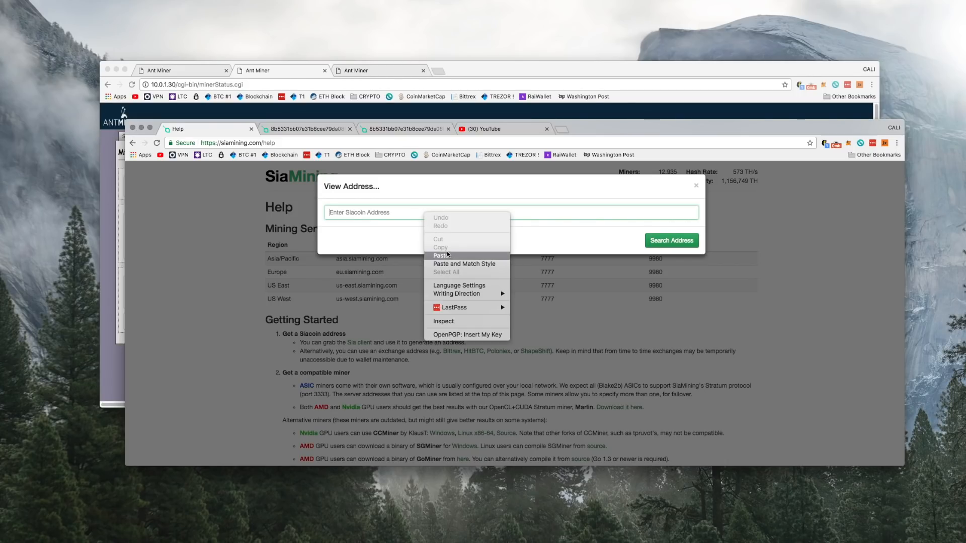
click(441, 255)
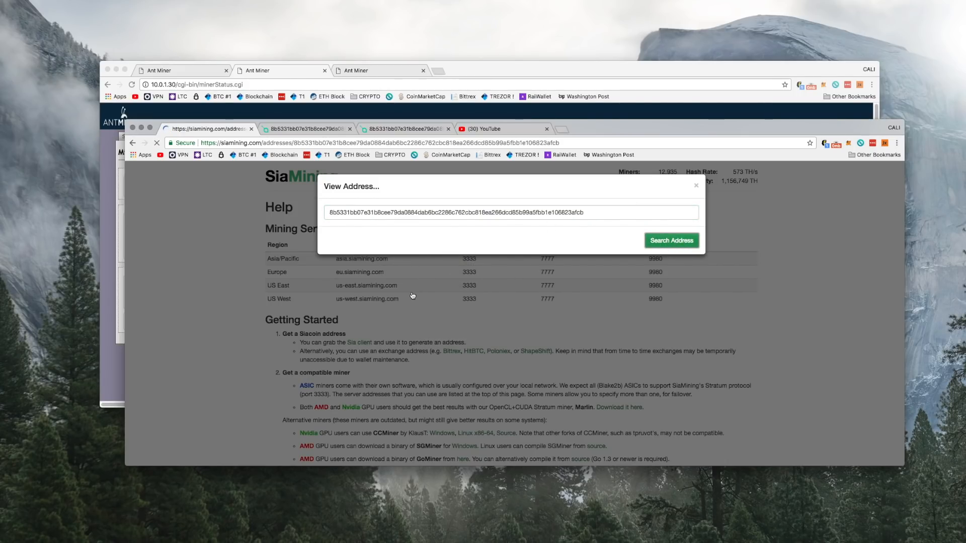